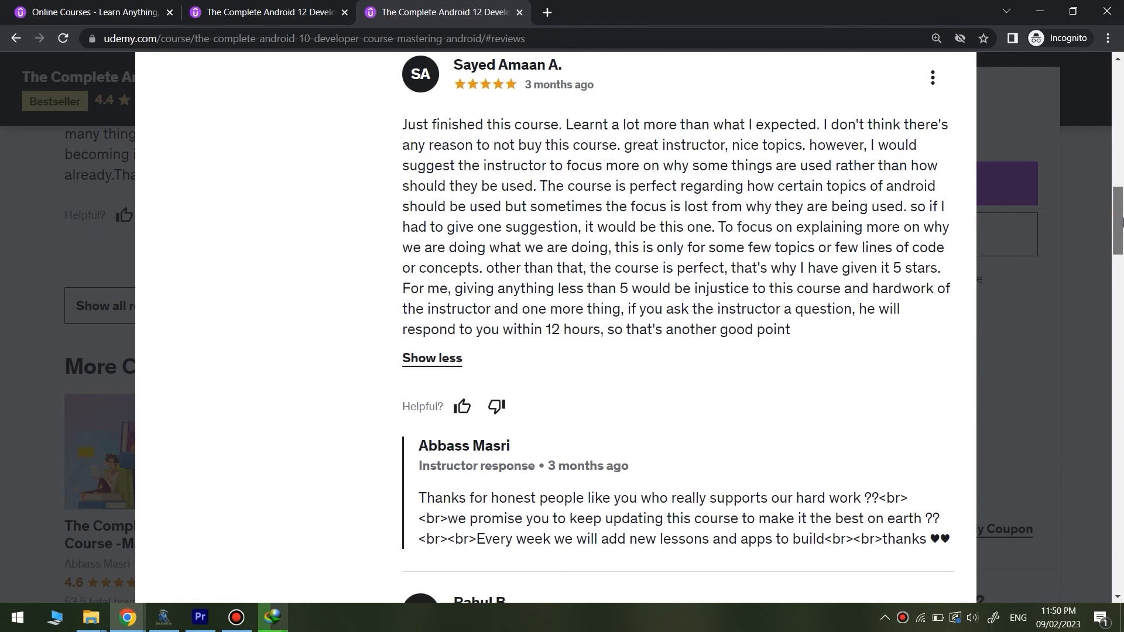
scroll("down", 3)
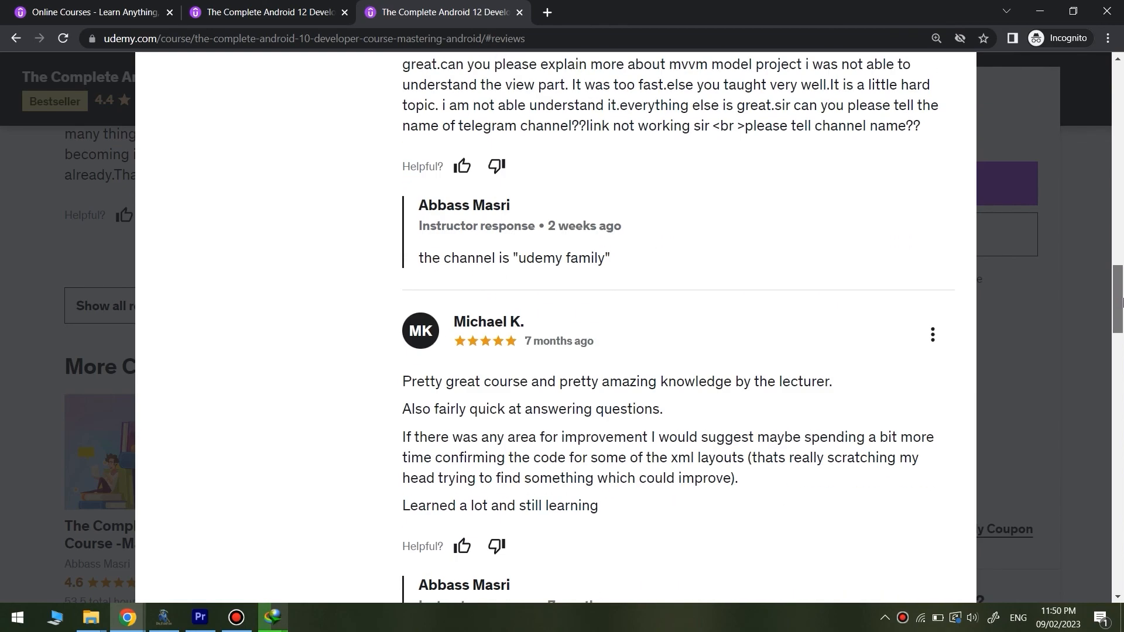
scroll("down", 3)
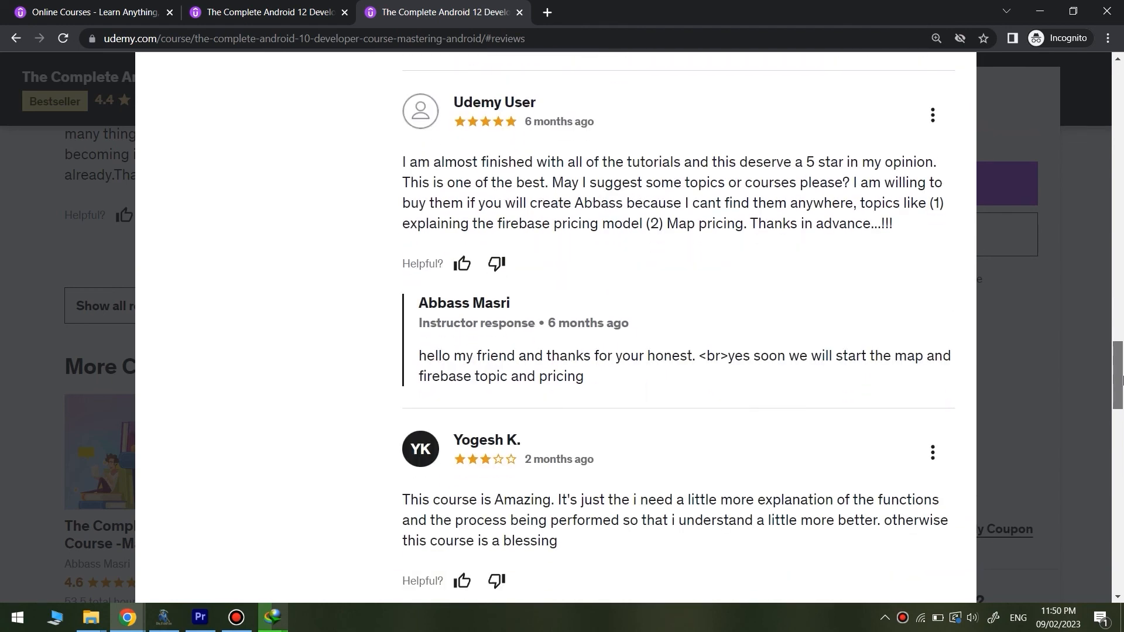
scroll("down", 3)
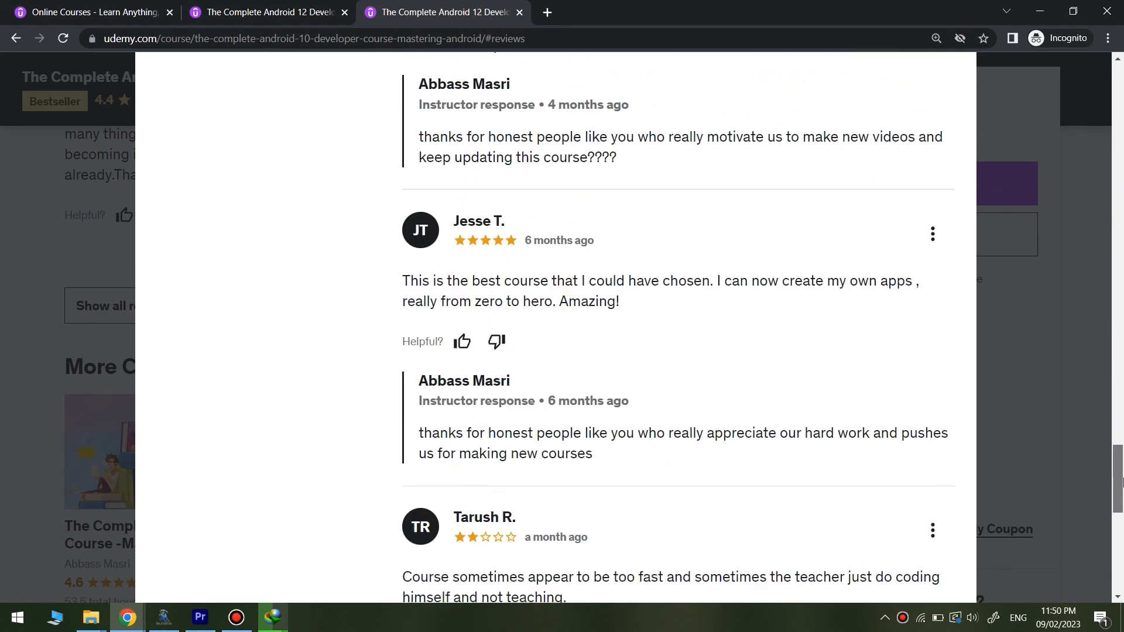